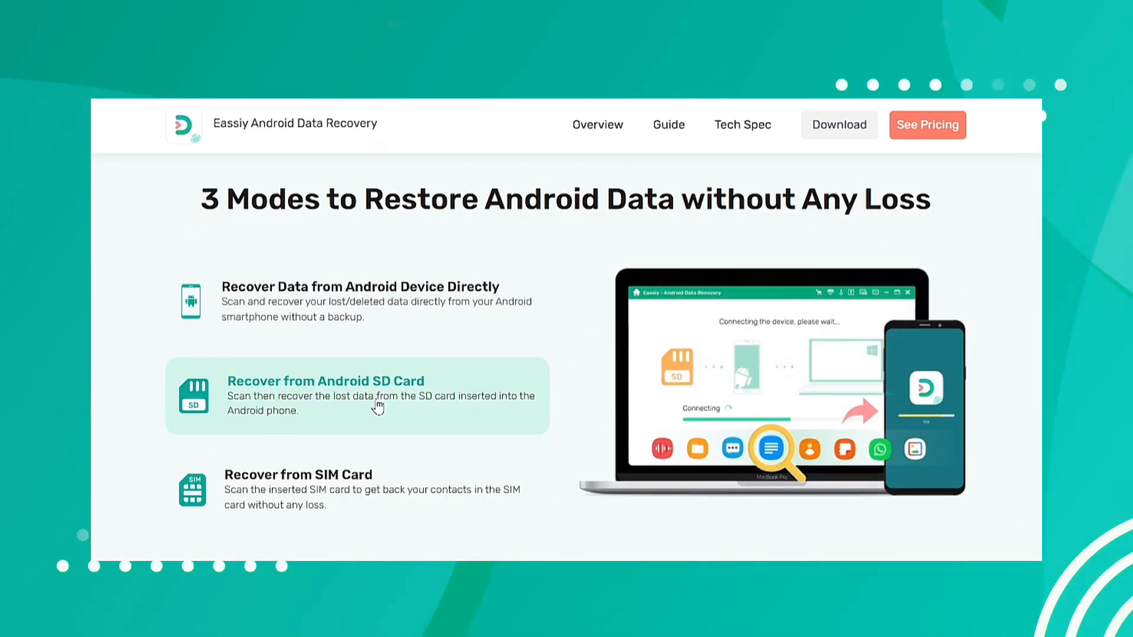
mouse_move(367, 471)
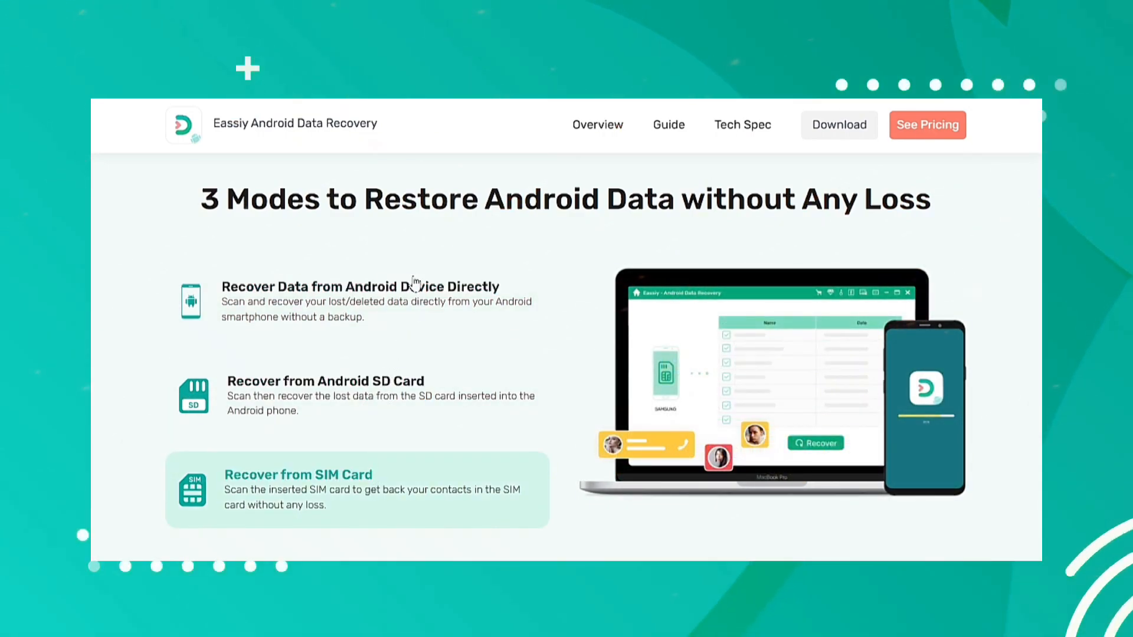
mouse_move(563, 390)
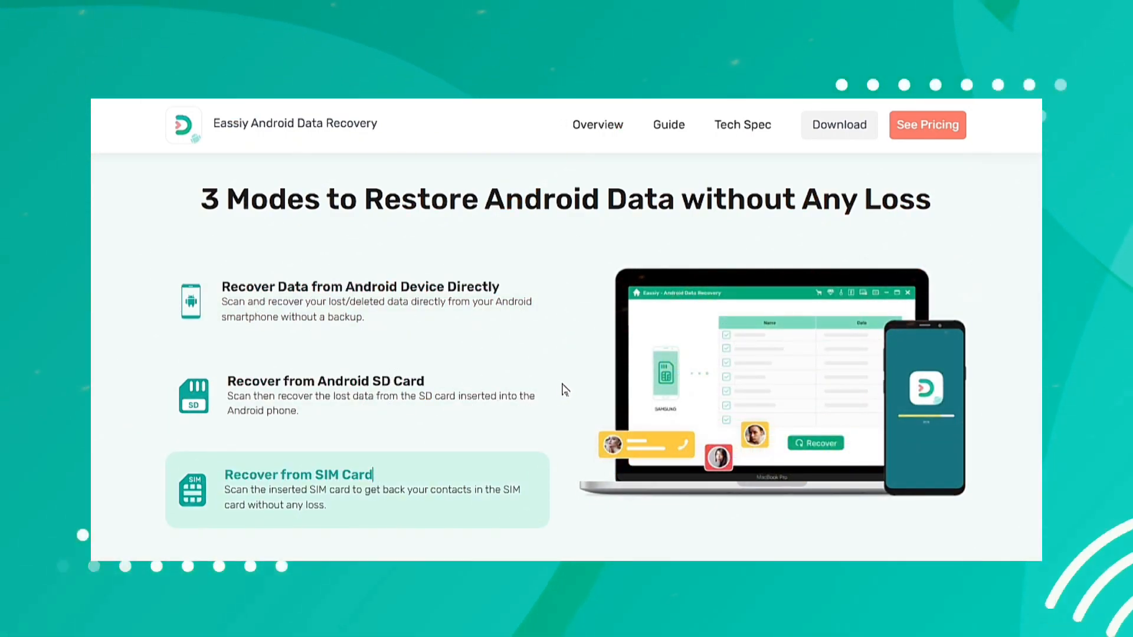
Browse the product page, launch the desktop app, and pass the USB connection screen
scroll("down", 3)
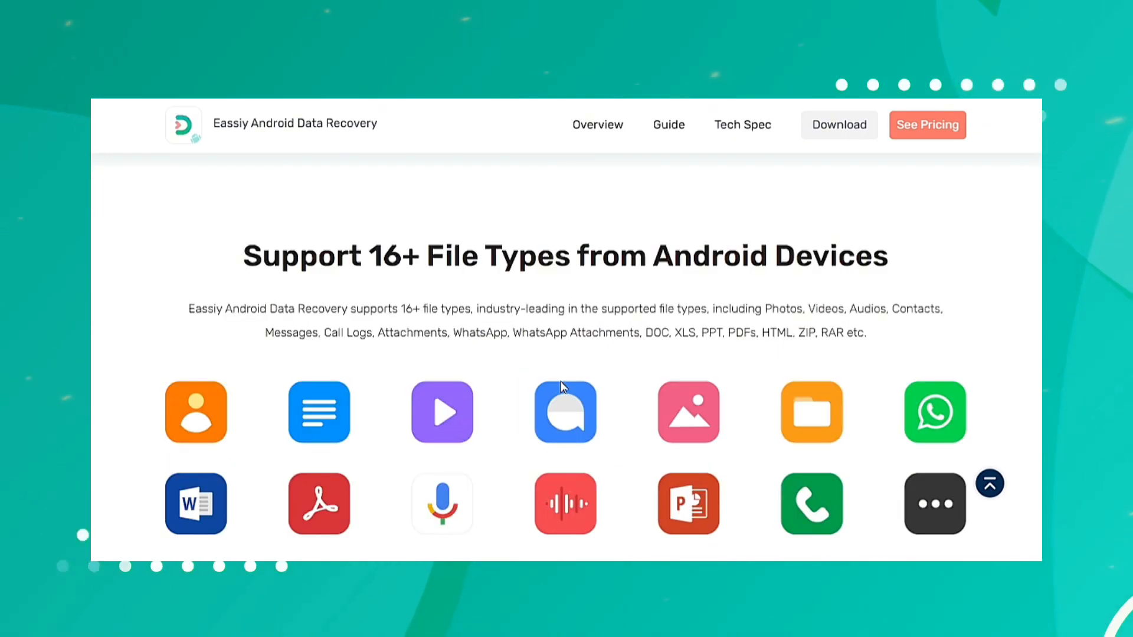
scroll("down", 3)
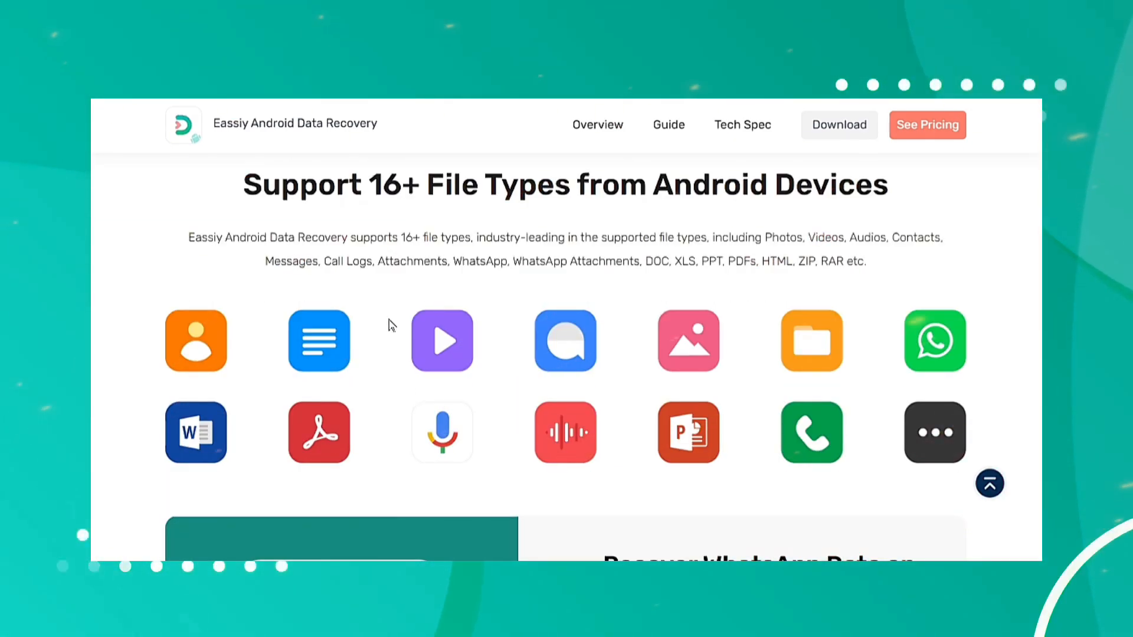
mouse_move(143, 313)
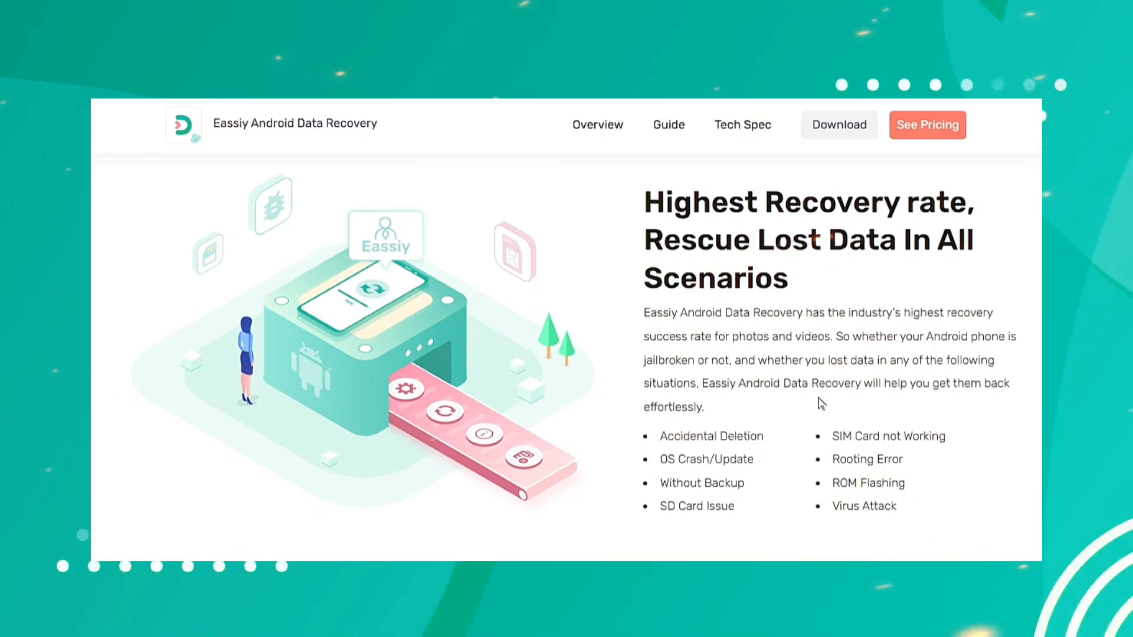
left_click(838, 125)
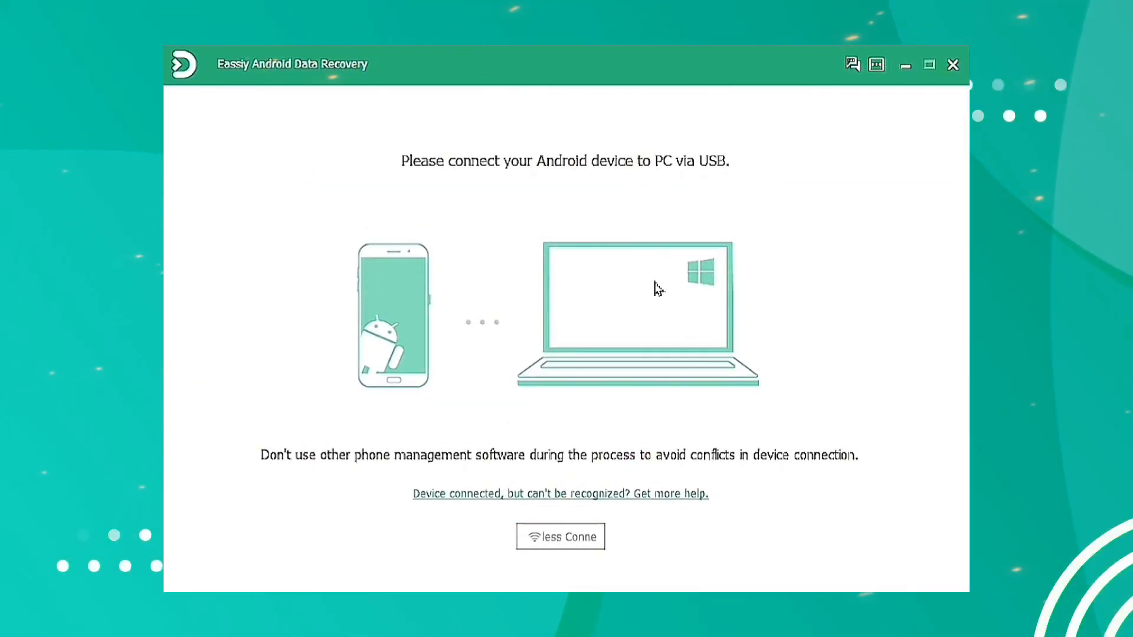
left_click(561, 536)
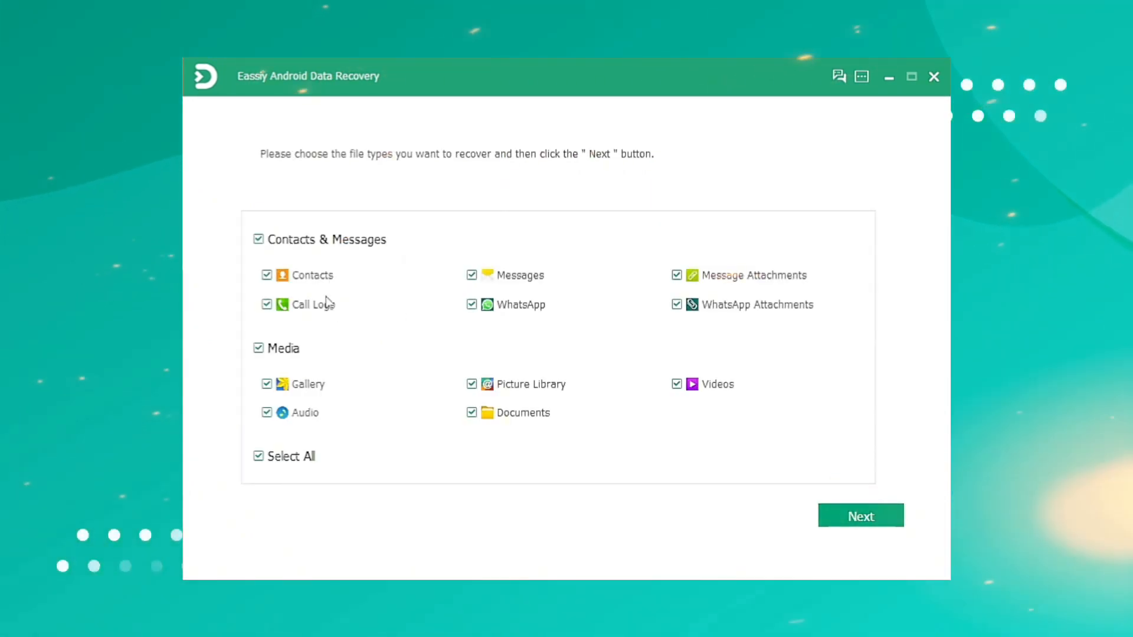
Clear Select All, tick WhatsApp and WhatsApp Attachments, and proceed to scanning
left_click(258, 239)
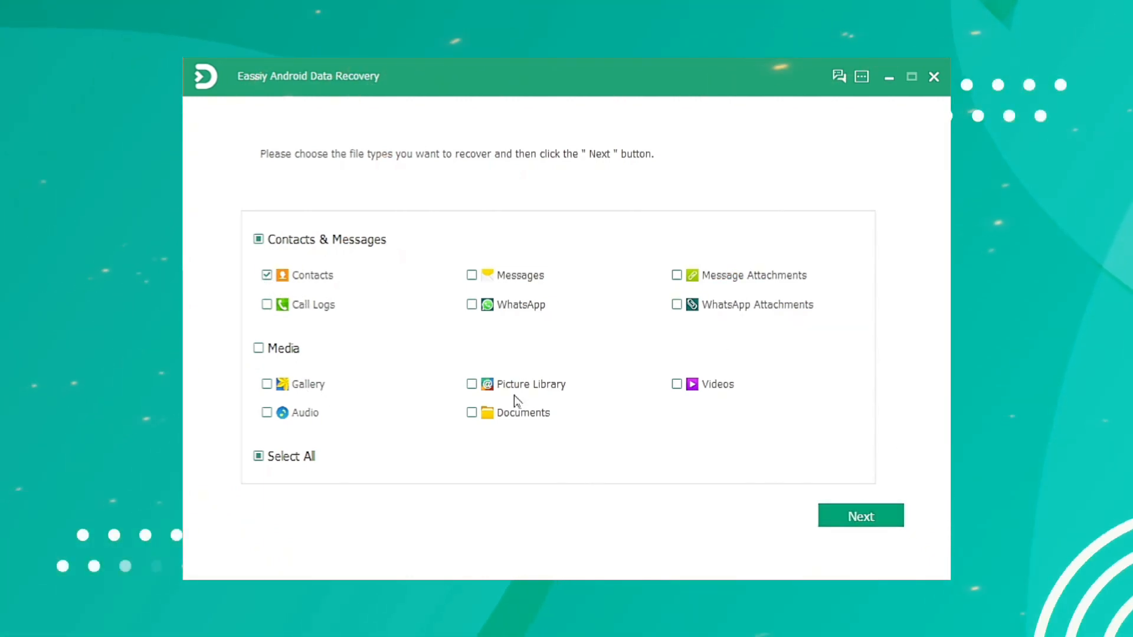
left_click(472, 275)
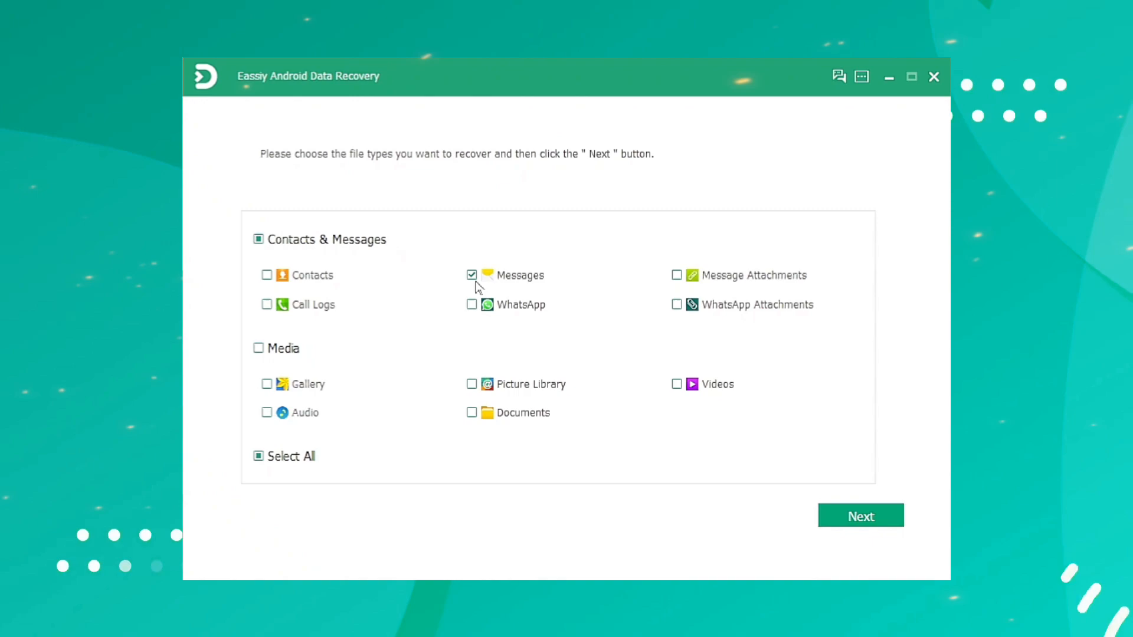
left_click(471, 304)
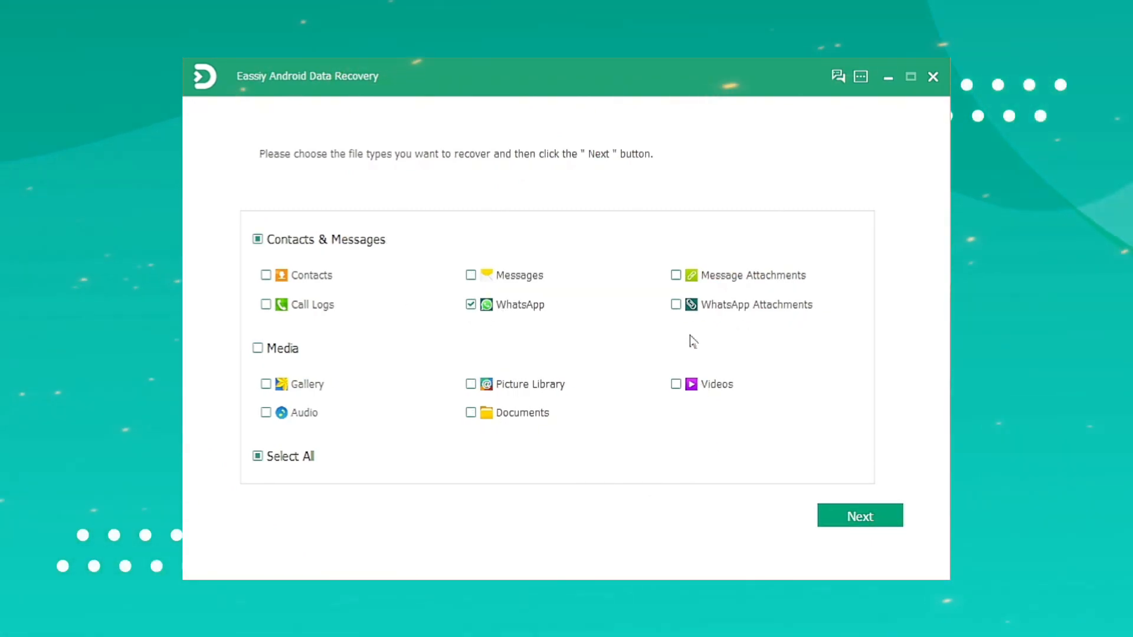
left_click(676, 305)
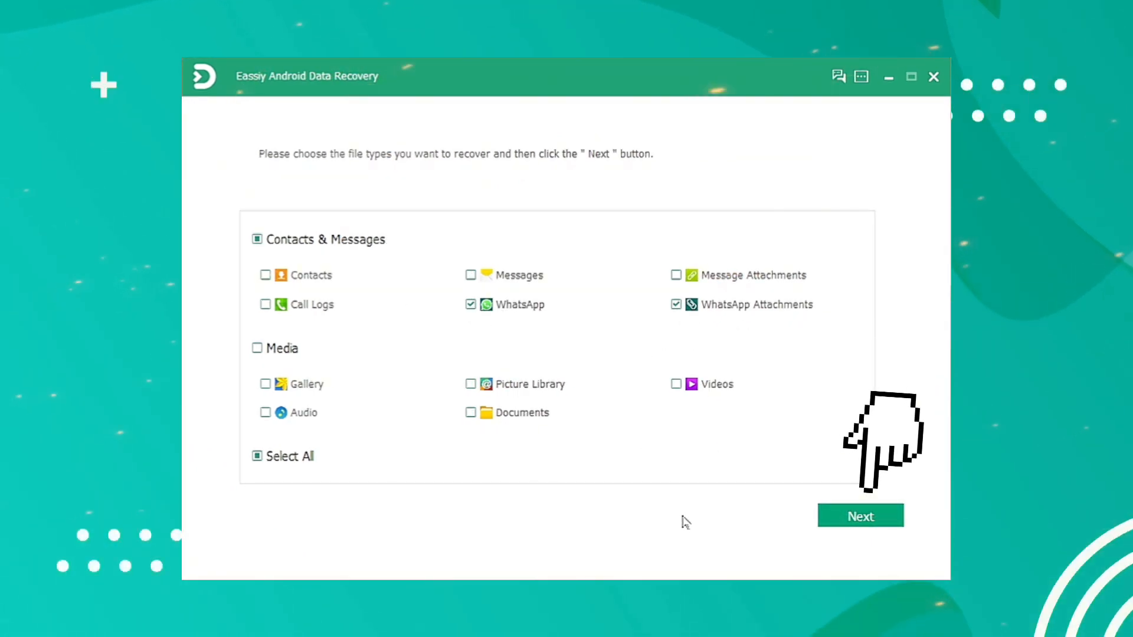
left_click(860, 516)
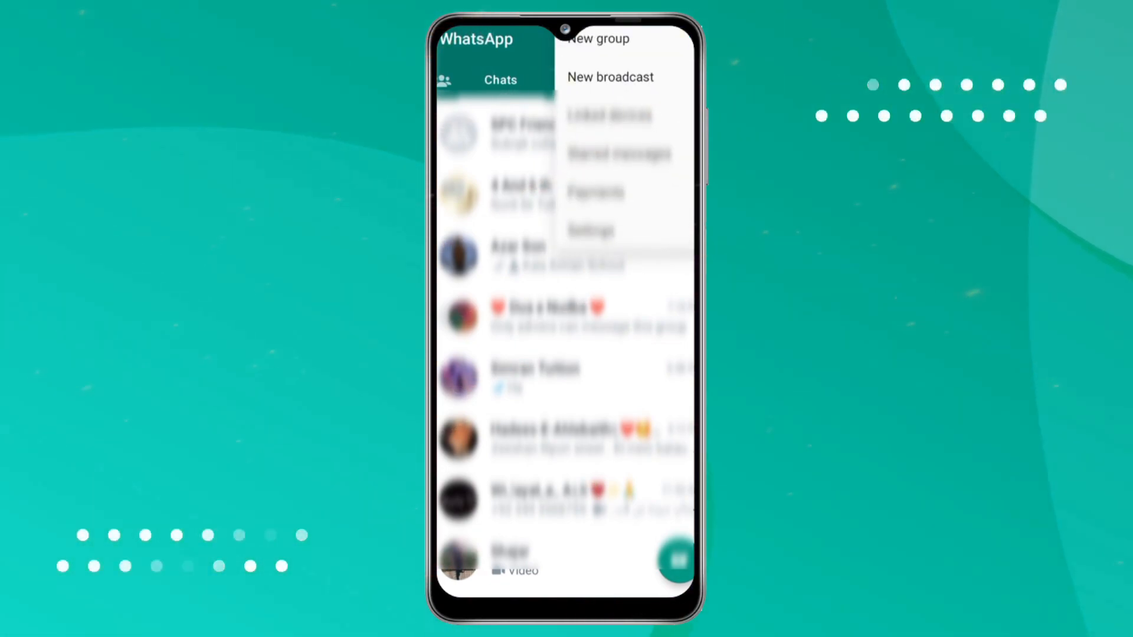
Navigate WhatsApp Settings to Chats, then Chat backup
left_click(590, 230)
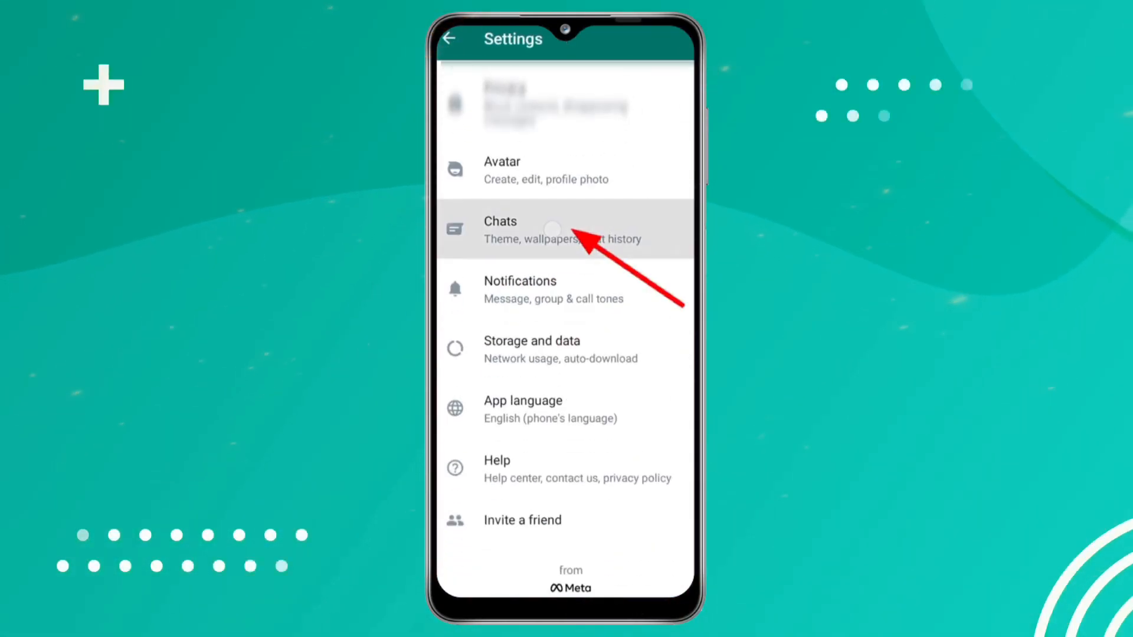
left_click(563, 230)
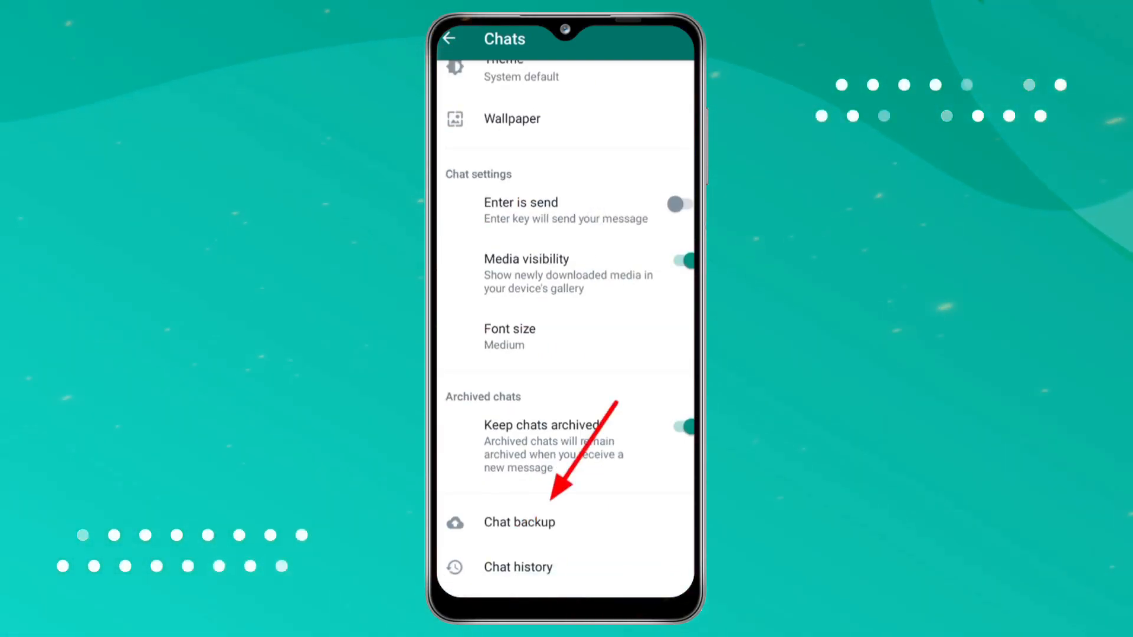
left_click(519, 522)
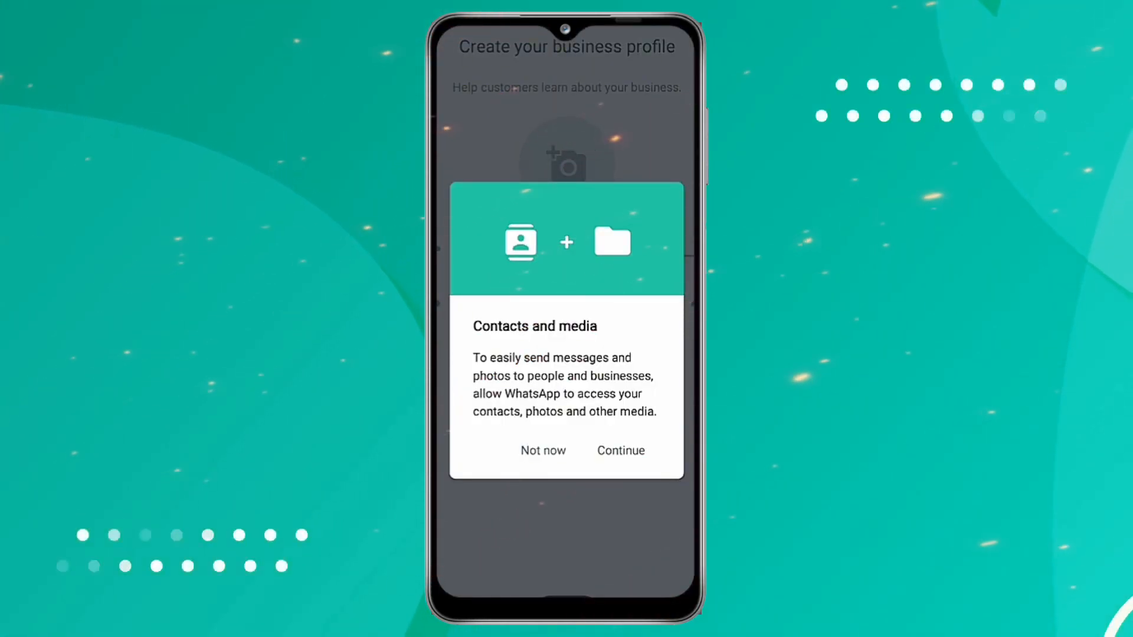
Allow contacts and media access, then restore the local backup from 3 minutes ago
left_click(621, 450)
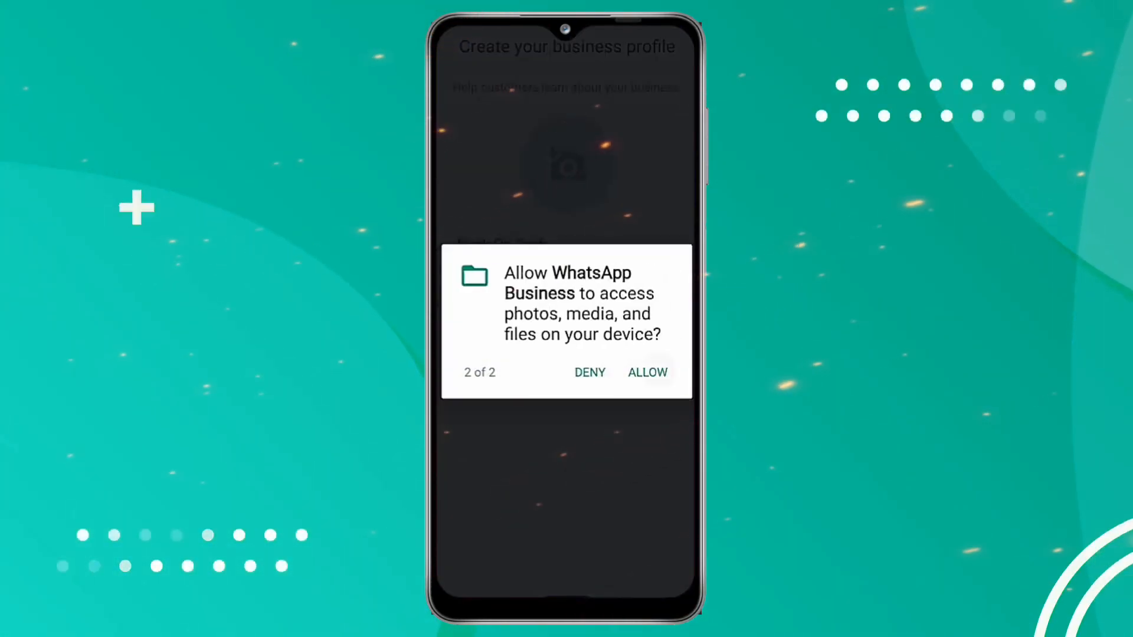
left_click(647, 372)
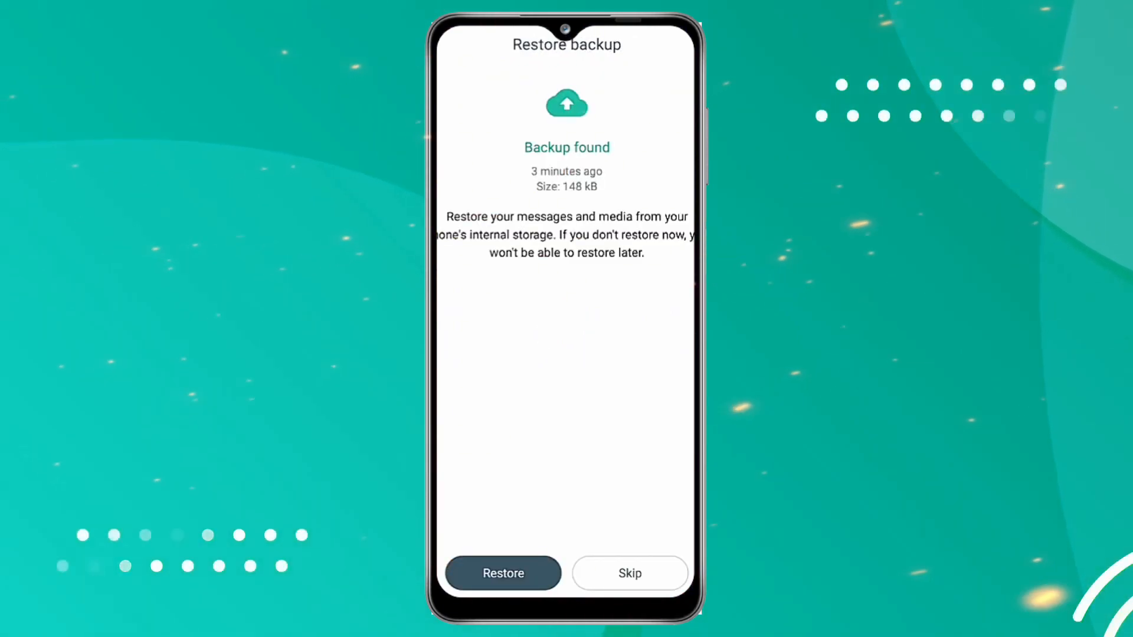
left_click(503, 573)
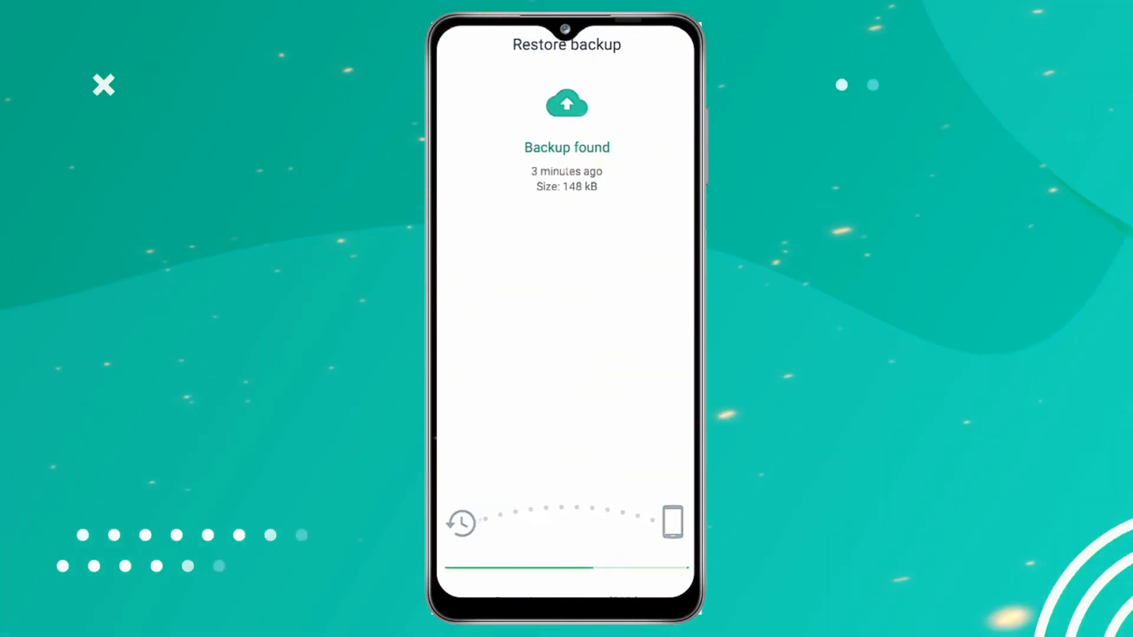